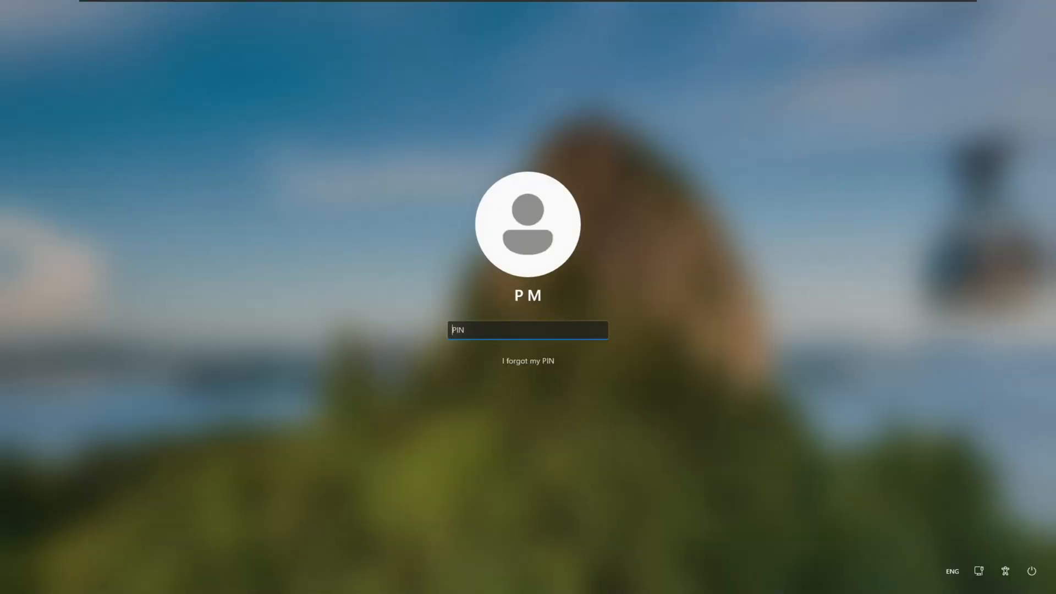
Sign in with the PIN to reach the desktop.
{"action": "key", "text": "Return"}
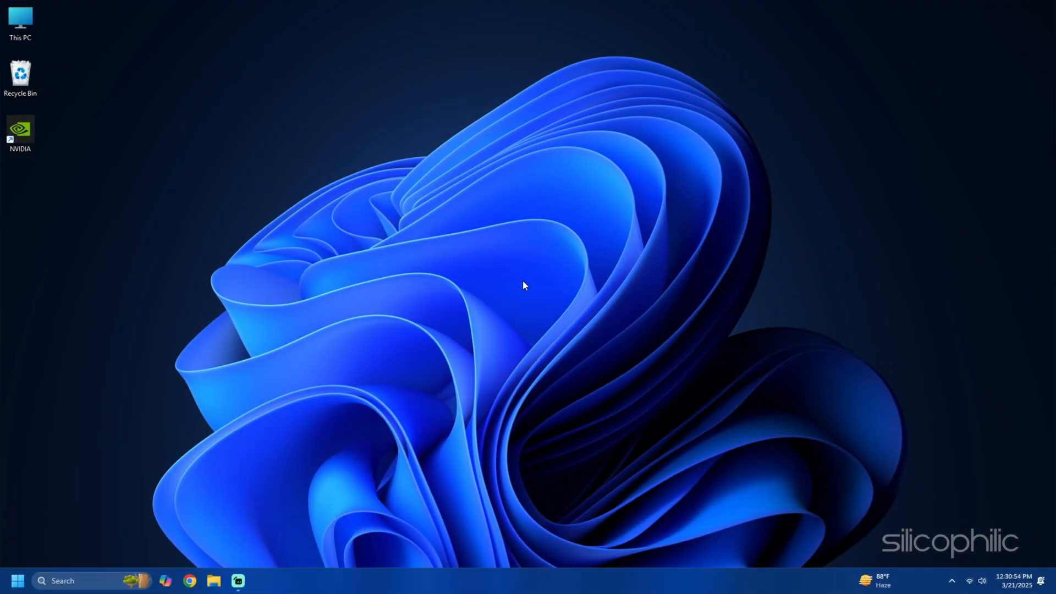
Set the lock screen to Slideshow and turn off fun facts, tips and tricks, then return to Home.
{"action": "key", "text": "Win+i"}
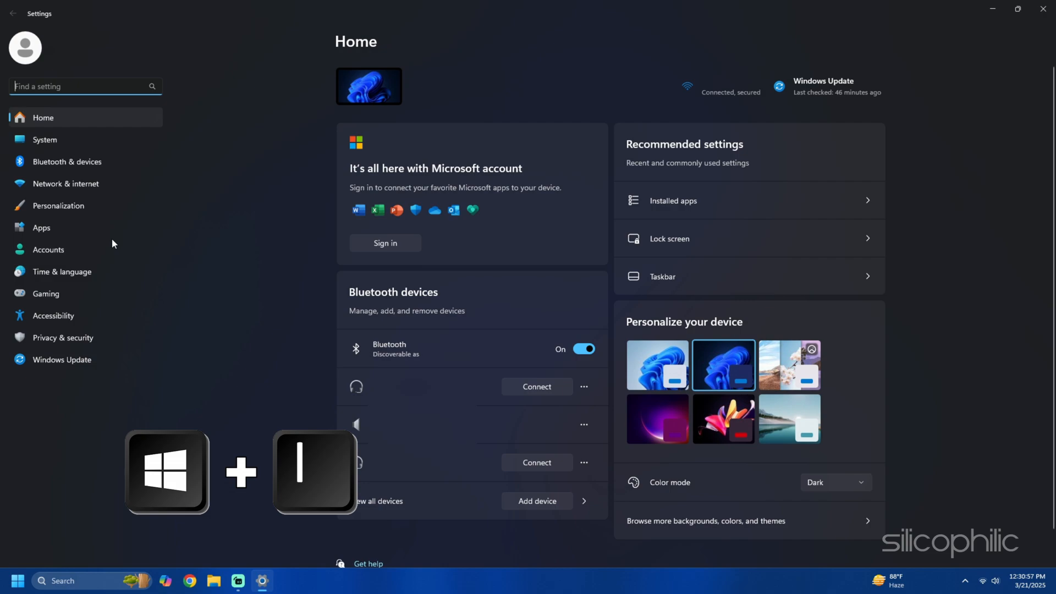
{"action": "left_click", "coordinate": [59, 206]}
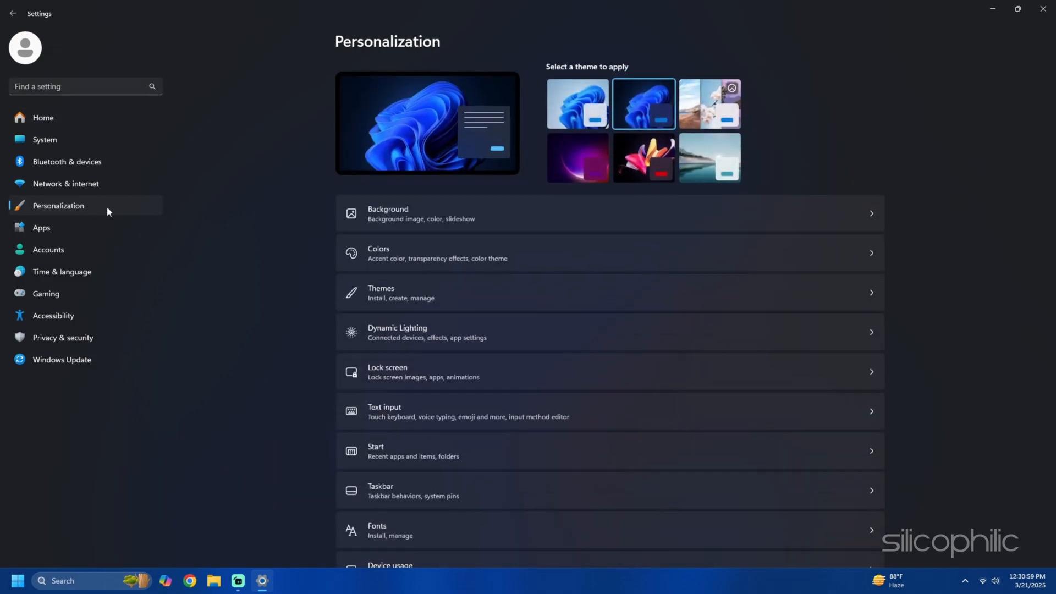
{"action": "mouse_move", "coordinate": [850, 237]}
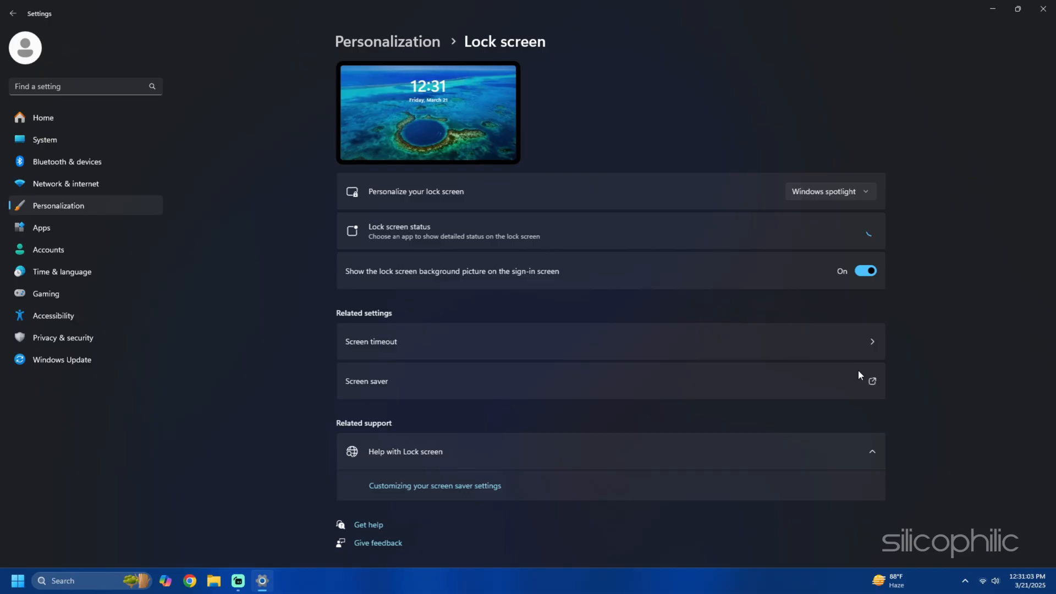
{"action": "left_click", "coordinate": [829, 192]}
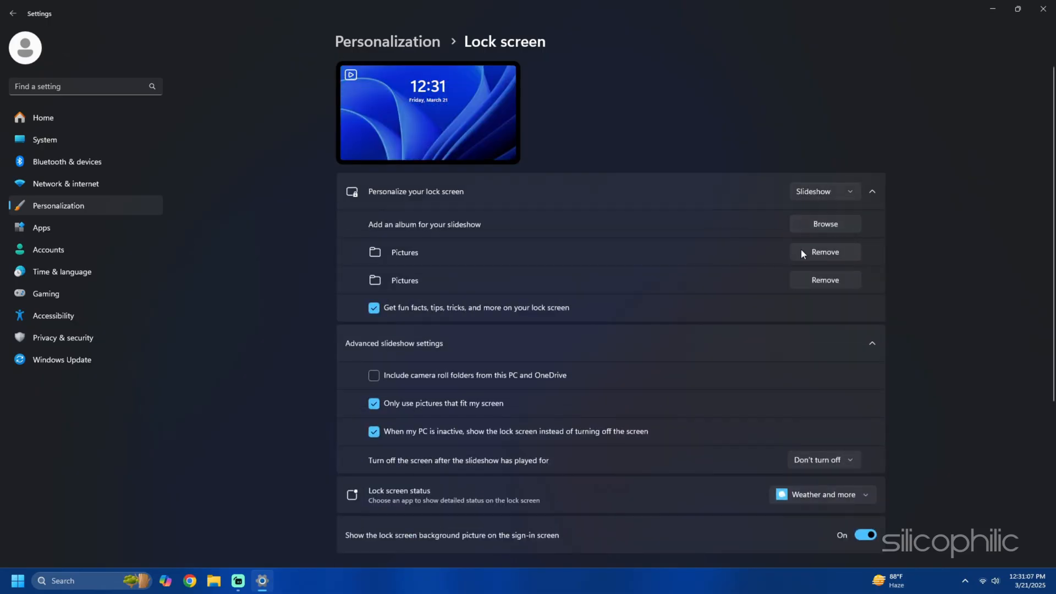
{"action": "left_click", "coordinate": [375, 308]}
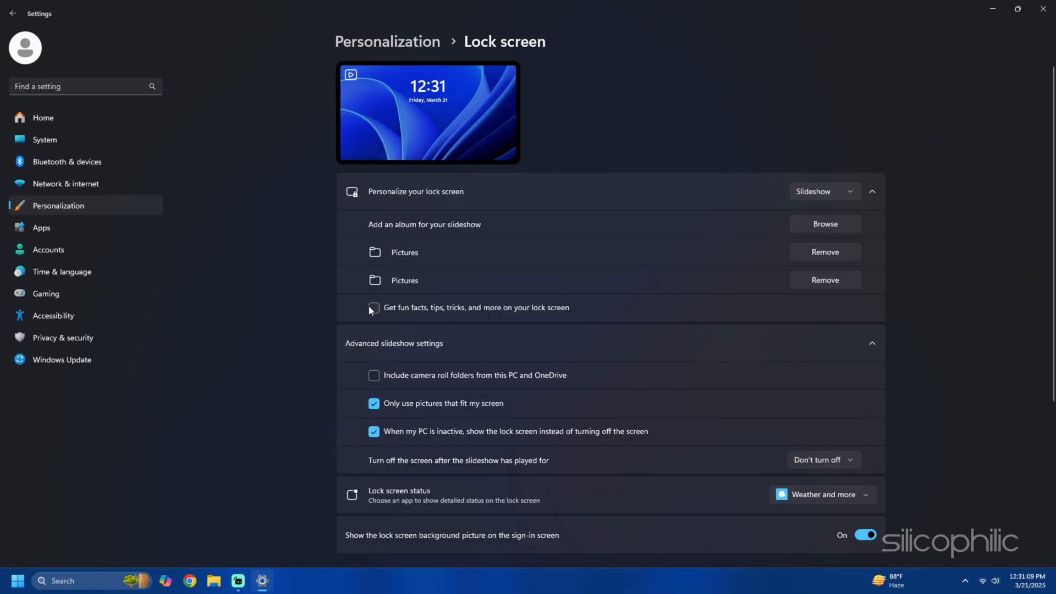
{"action": "left_click", "coordinate": [43, 118]}
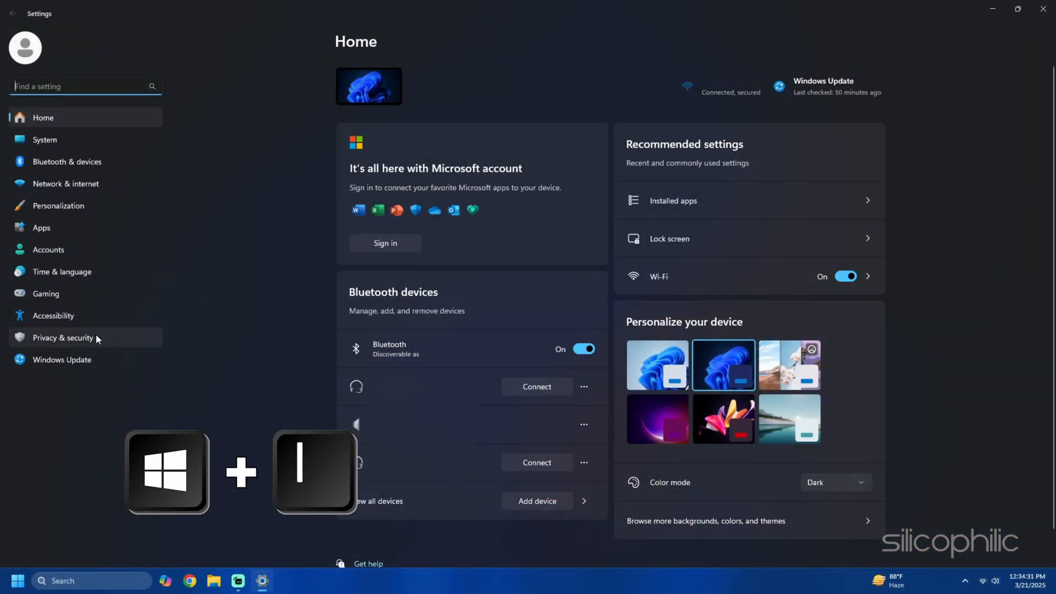
Review the Privacy & security Search permissions with SafeSearch, cloud search and history off.
{"action": "left_click", "coordinate": [63, 338]}
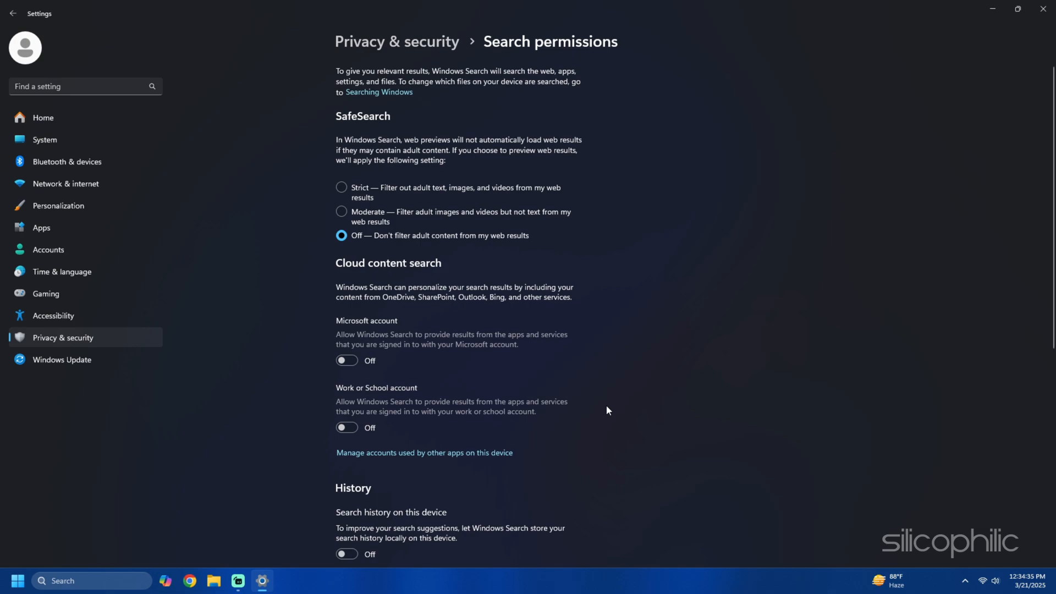
{"action": "scroll", "scroll_direction": "down", "scroll_amount": 3}
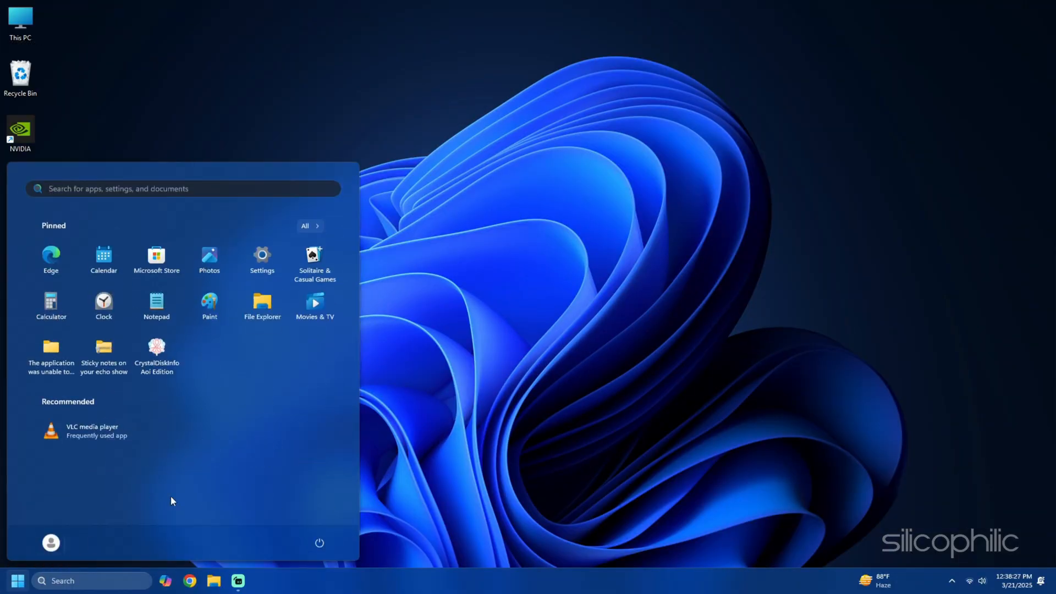
Bring up the Start menu context menu to reopen Settings.
{"action": "right_click", "coordinate": [157, 347]}
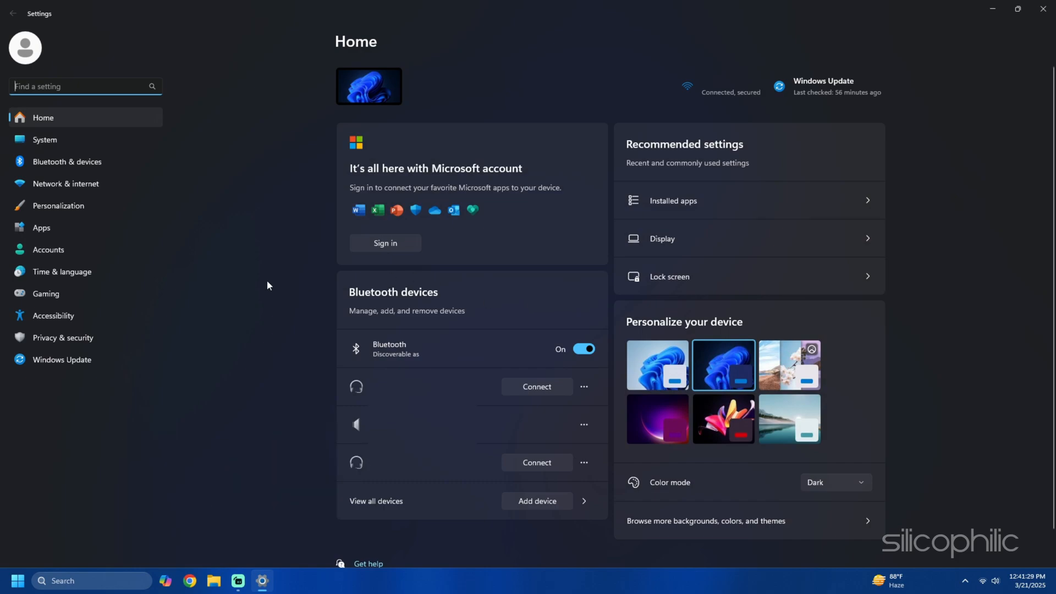
Turn off advertising ID and suggested content under Privacy & security > General, then launch File Explorer.
{"action": "left_click", "coordinate": [63, 338]}
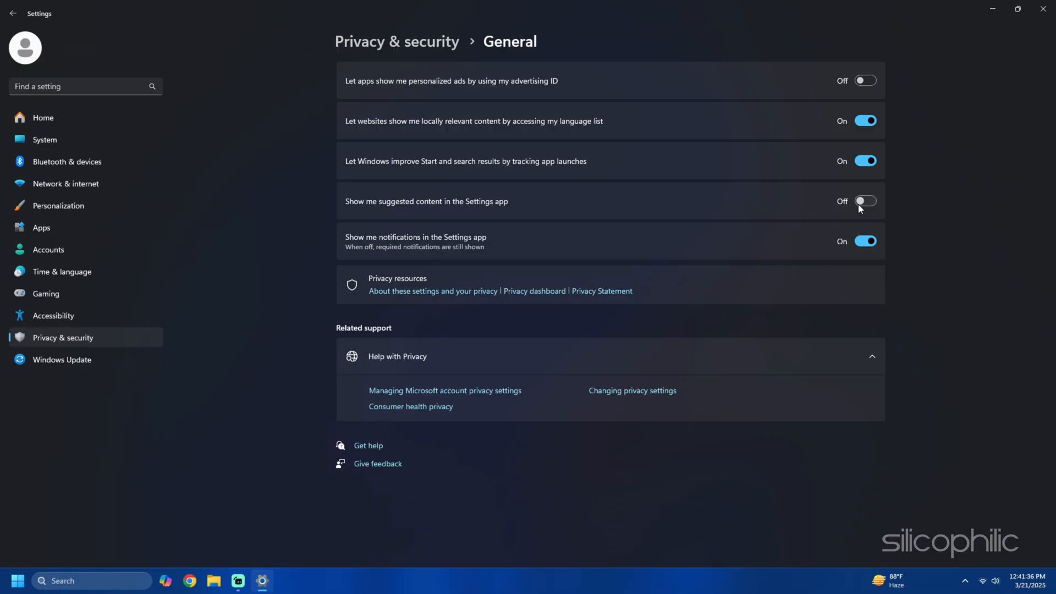
{"action": "key", "text": "win+e"}
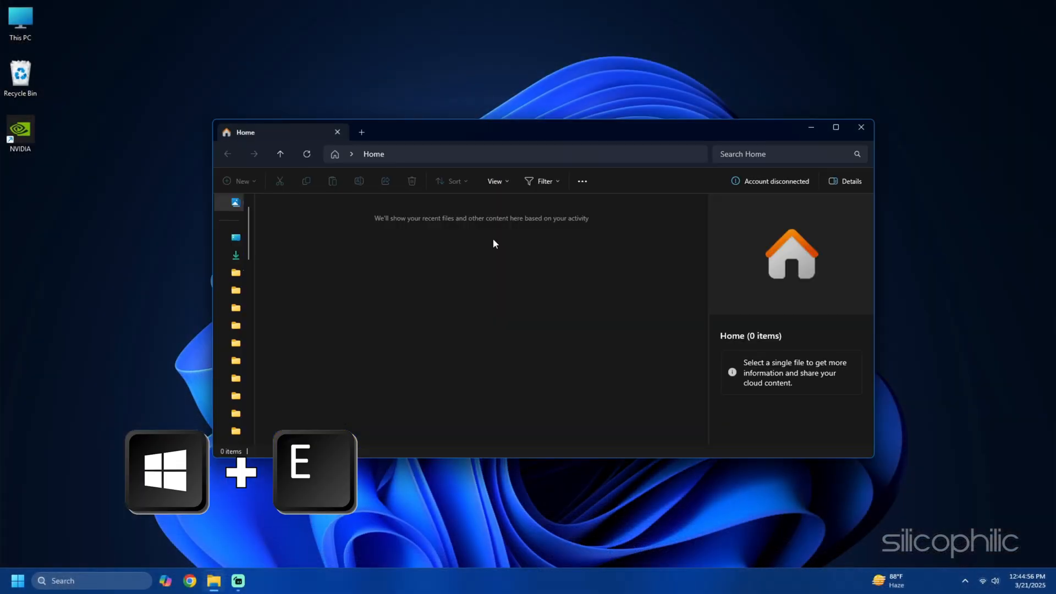
Turn off 'Show sync provider notifications' in Folder Options > View and confirm with OK.
{"action": "left_click", "coordinate": [604, 134]}
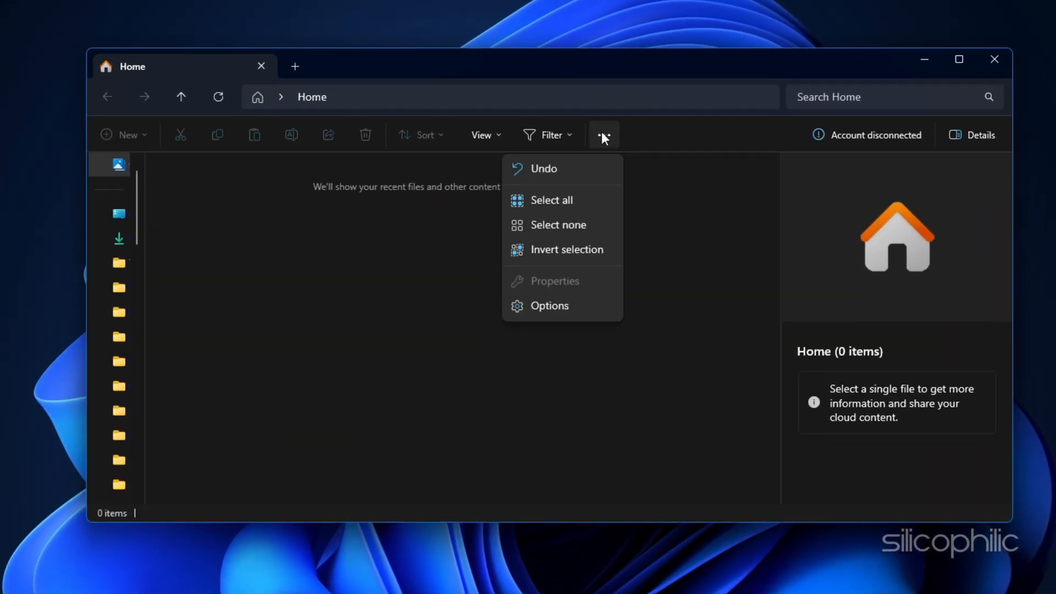
{"action": "mouse_move", "coordinate": [551, 310]}
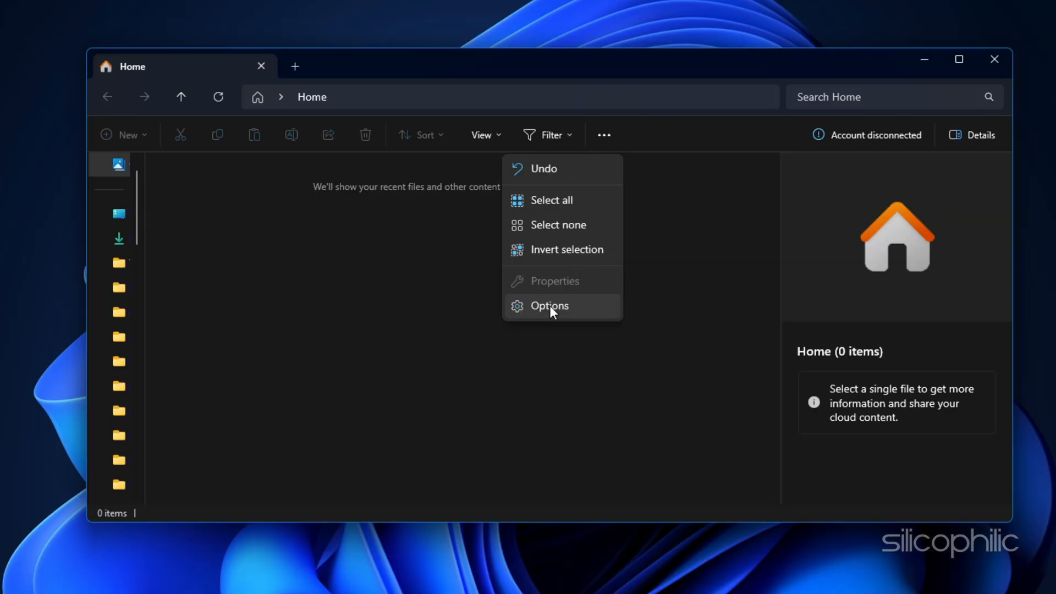
{"action": "left_click", "coordinate": [548, 305]}
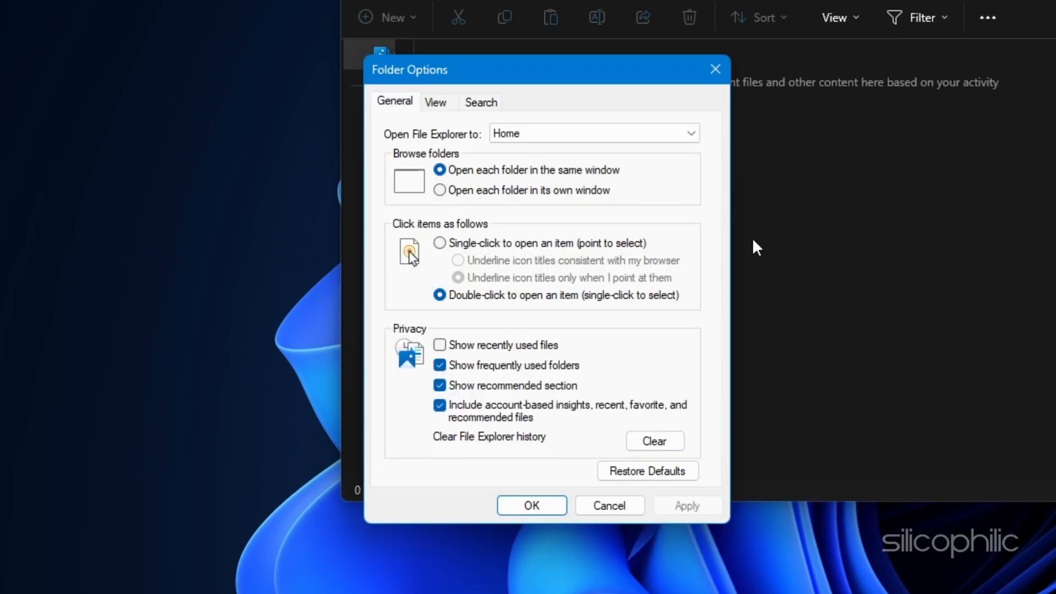
{"action": "left_click", "coordinate": [435, 101]}
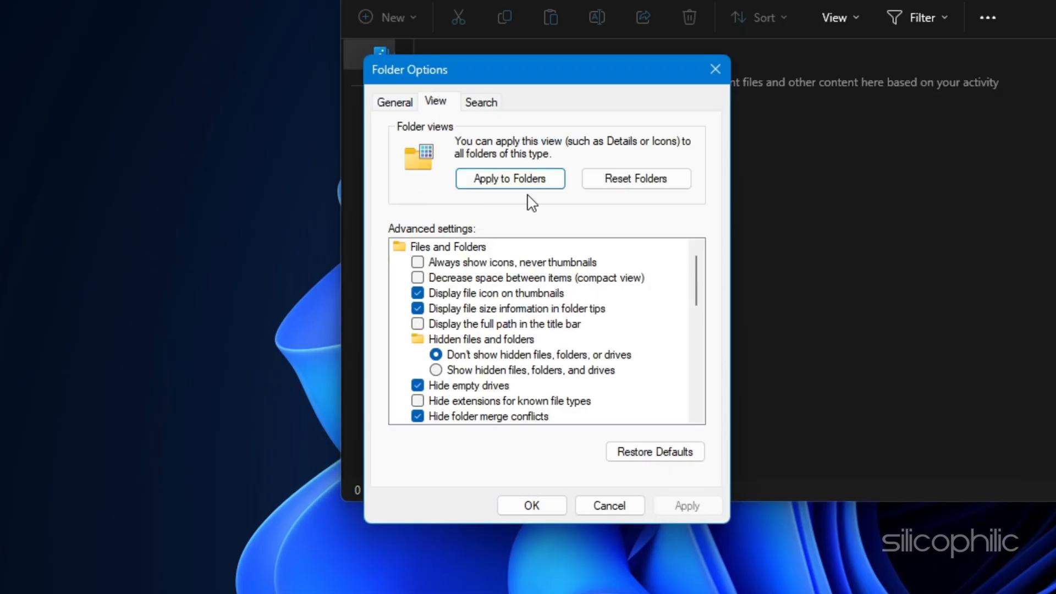
{"action": "scroll", "scroll_direction": "down", "scroll_amount": 3}
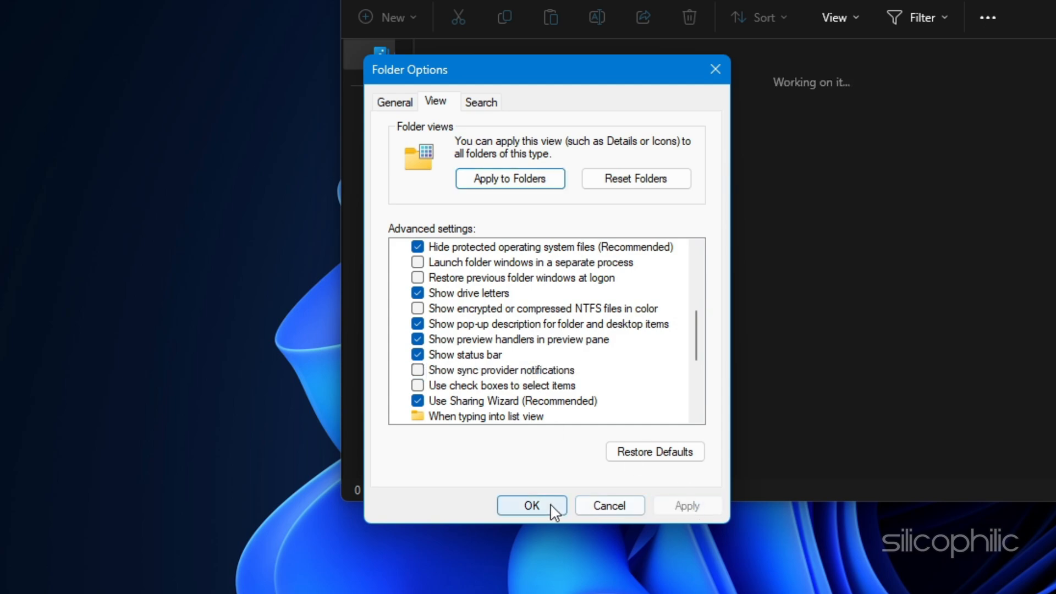
{"action": "left_click", "coordinate": [531, 506]}
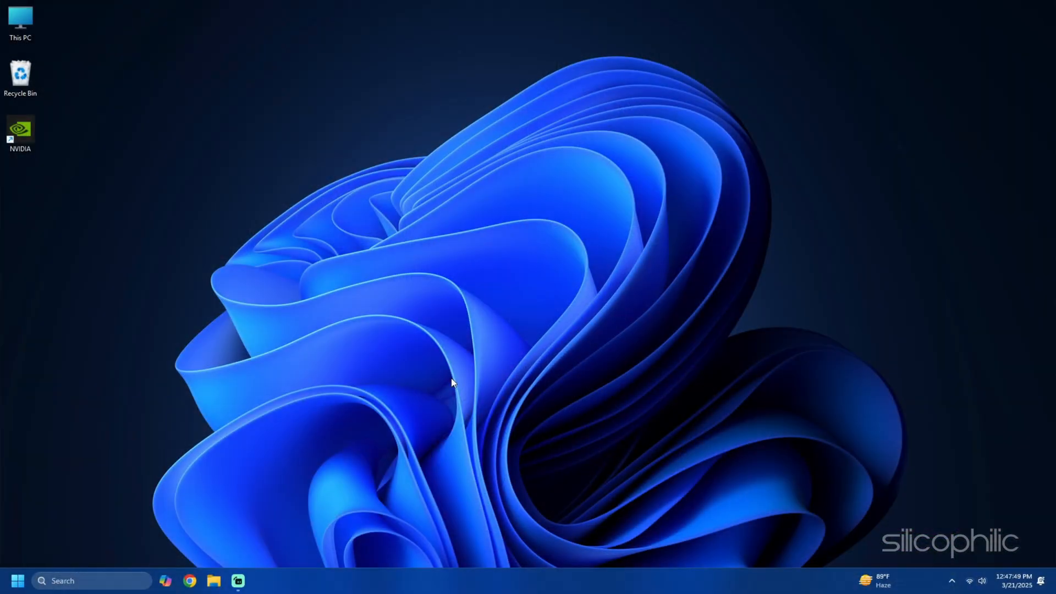
Show the additional notification options at the bottom of System > Notifications.
{"action": "key", "text": "Win+i"}
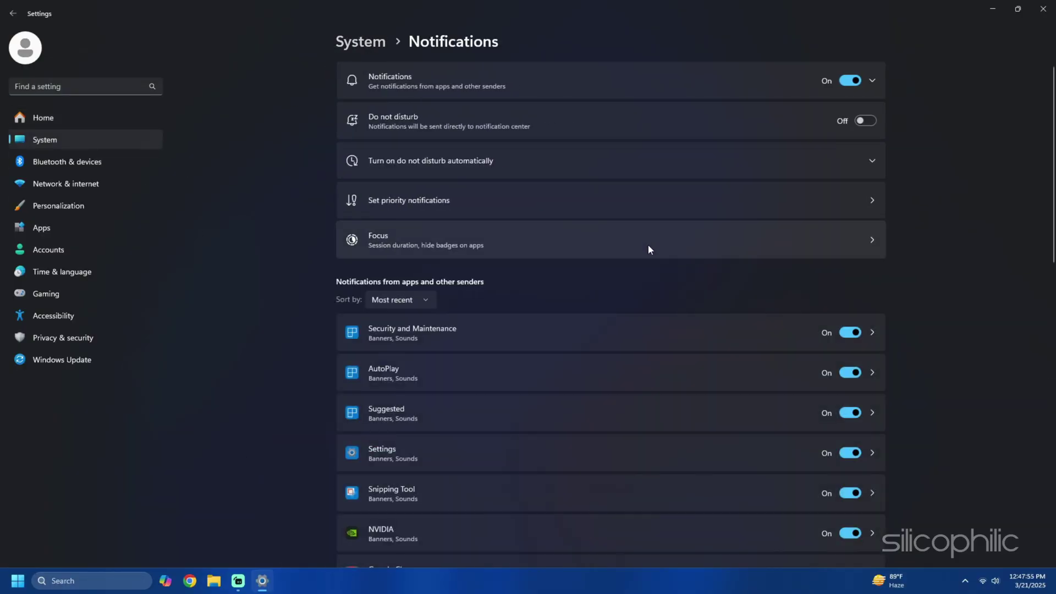
{"action": "scroll", "scroll_direction": "down", "scroll_amount": 3}
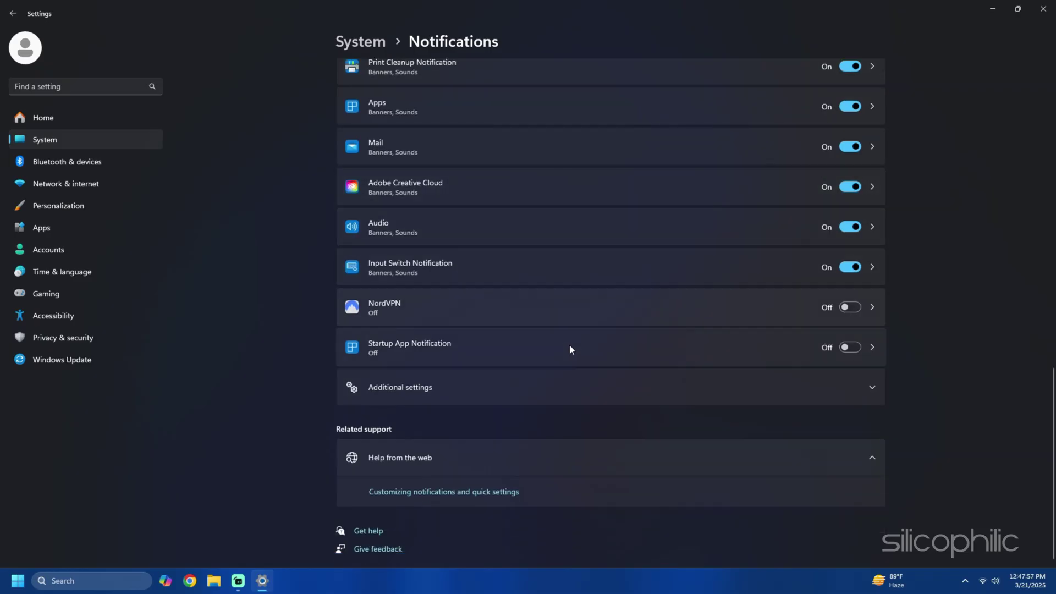
{"action": "left_click", "coordinate": [400, 386]}
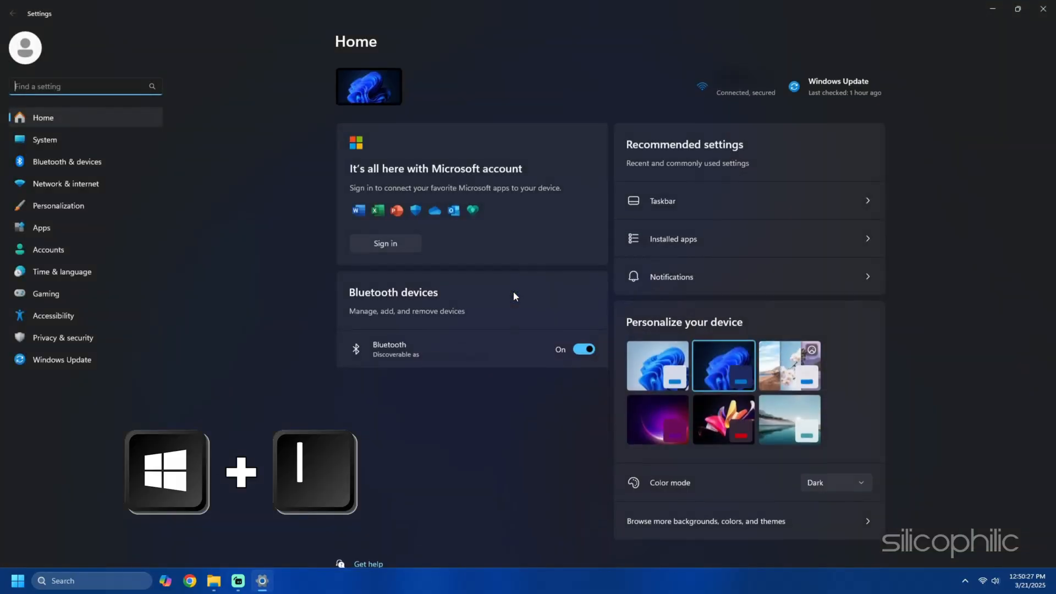
Switch Widgets off on the Taskbar page and check the widgets board, then close Settings.
{"action": "left_click", "coordinate": [59, 205]}
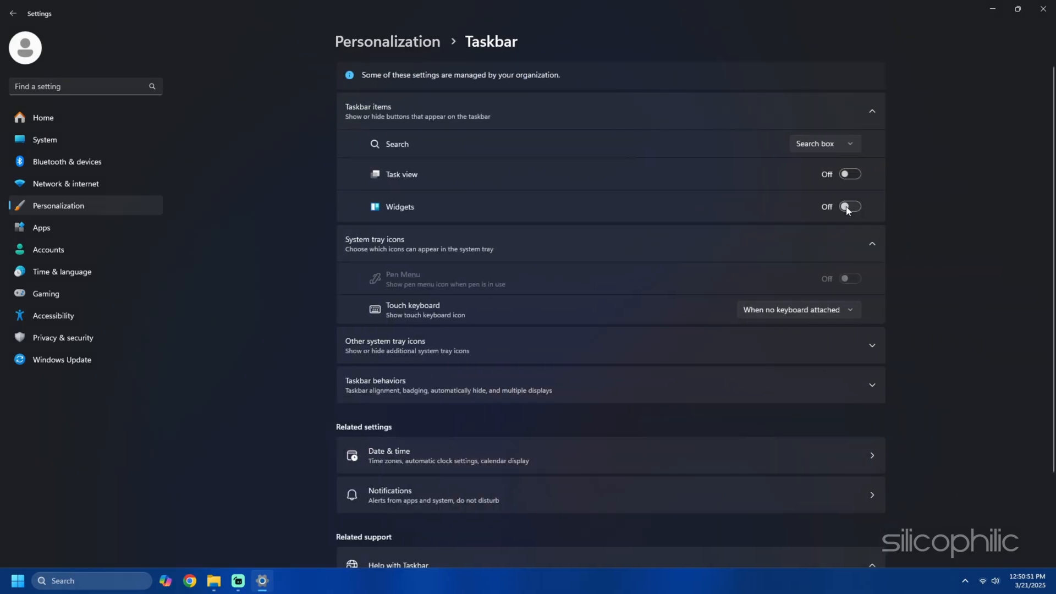
{"action": "key", "text": "Win+W"}
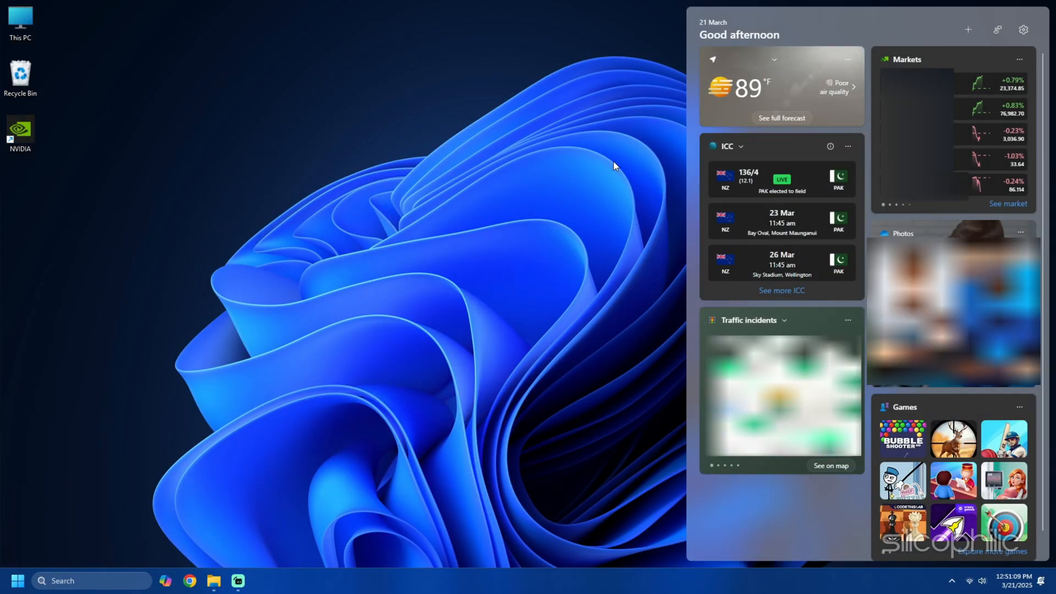
{"action": "left_click", "coordinate": [998, 30]}
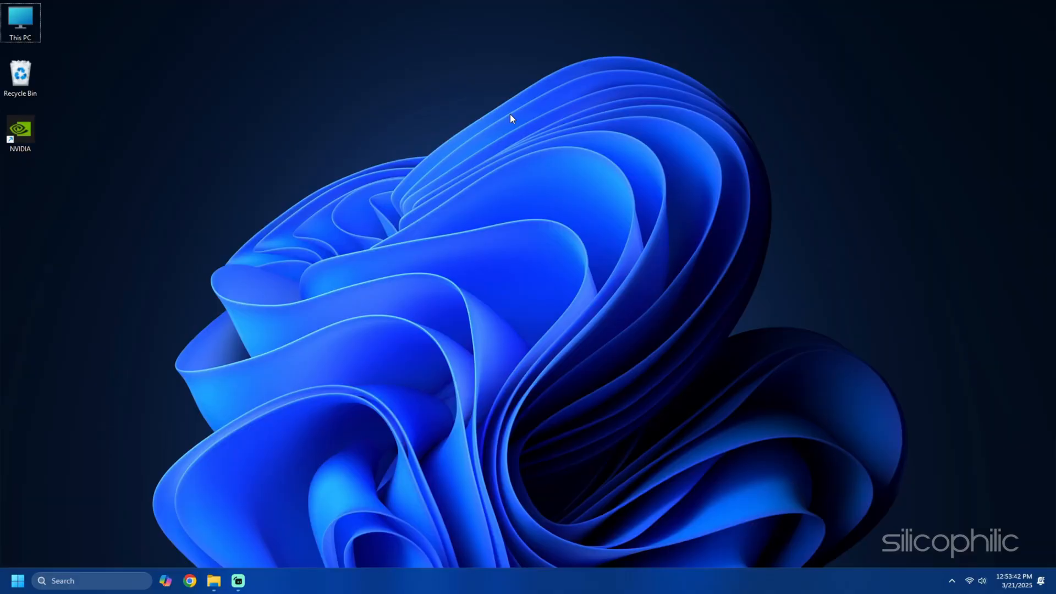
Switch off Development and Gaming on the Personalization > Device usage page.
{"action": "key", "text": "Win+i"}
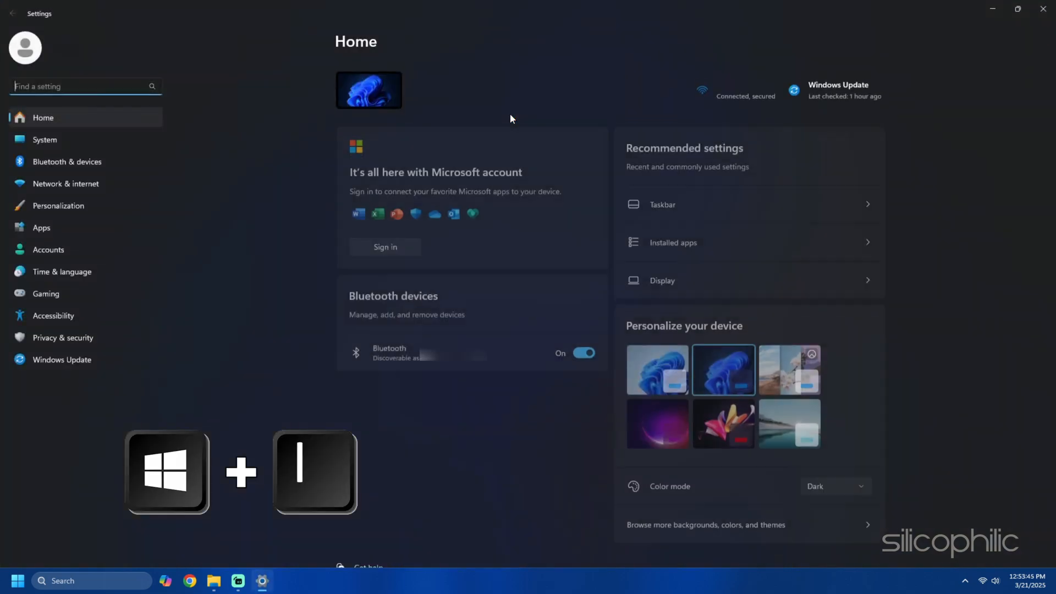
{"action": "left_click", "coordinate": [59, 206]}
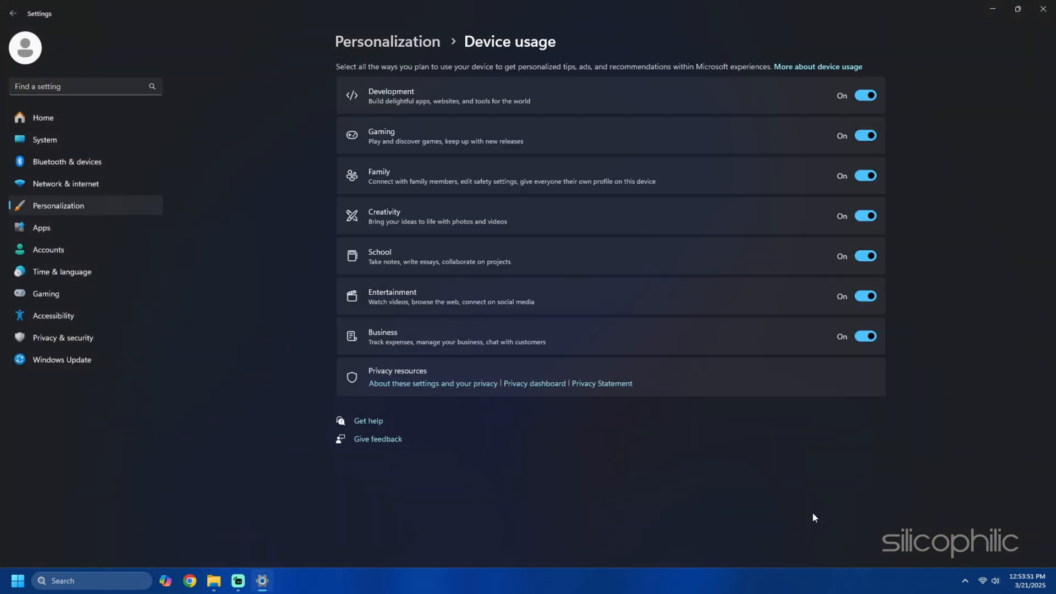
{"action": "left_click", "coordinate": [866, 94]}
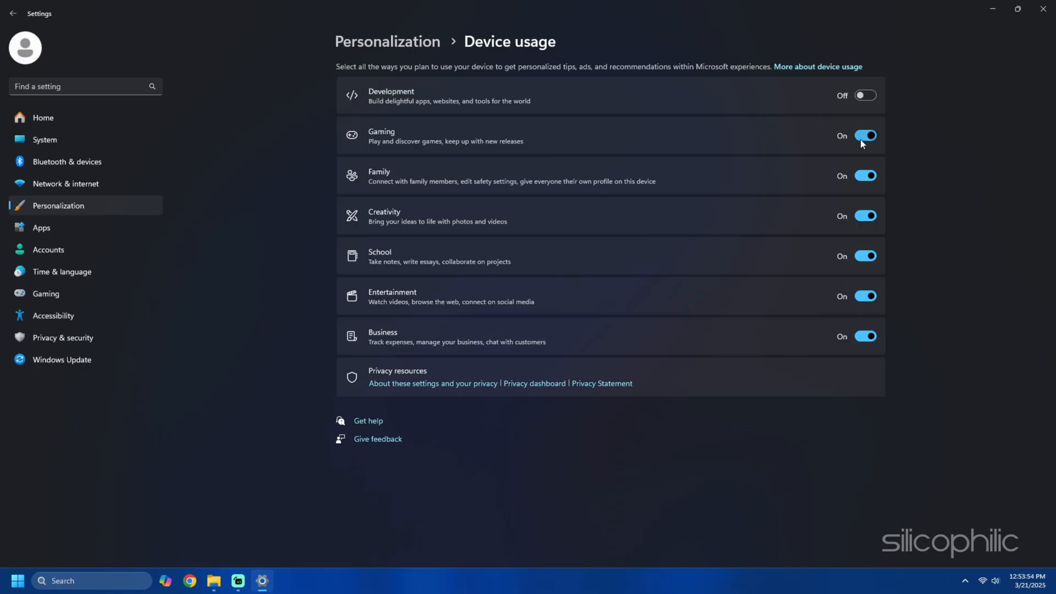
{"action": "left_click", "coordinate": [865, 136]}
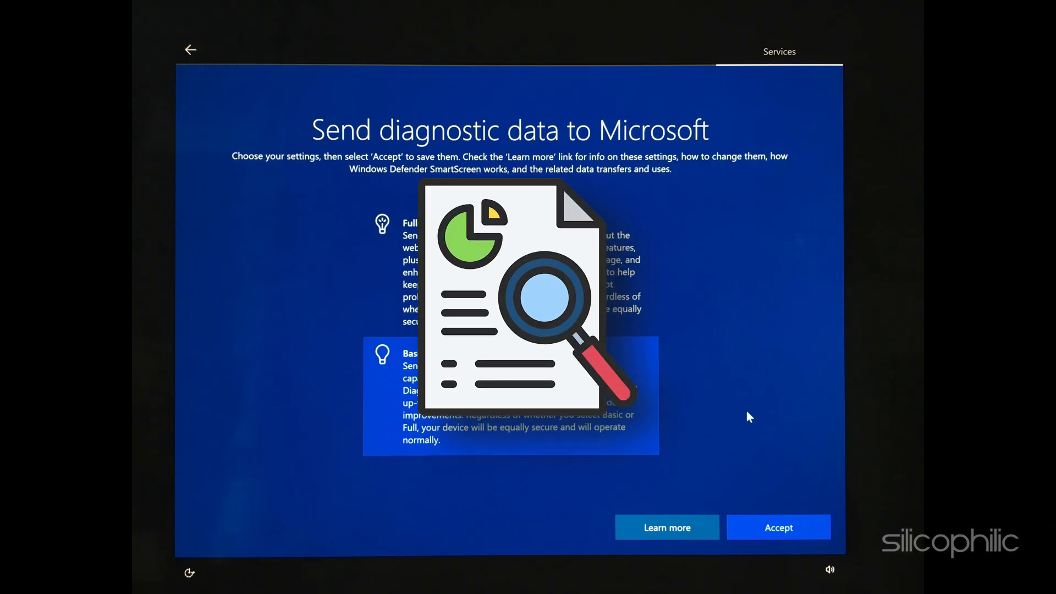
Switch off Tailored experiences under Privacy & security > Diagnostics & feedback.
{"action": "left_click", "coordinate": [778, 527]}
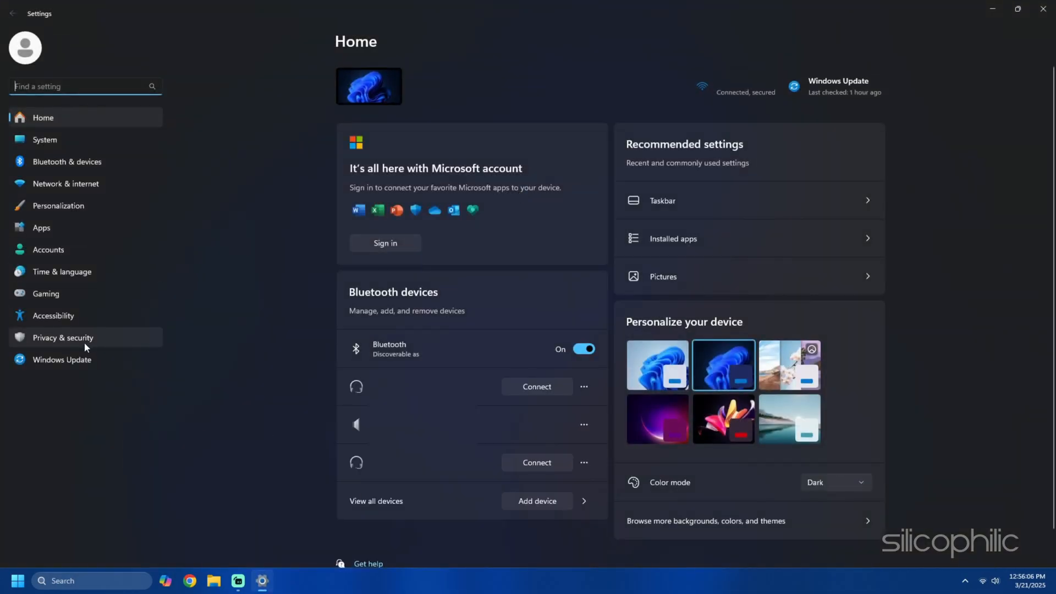
{"action": "left_click", "coordinate": [62, 338]}
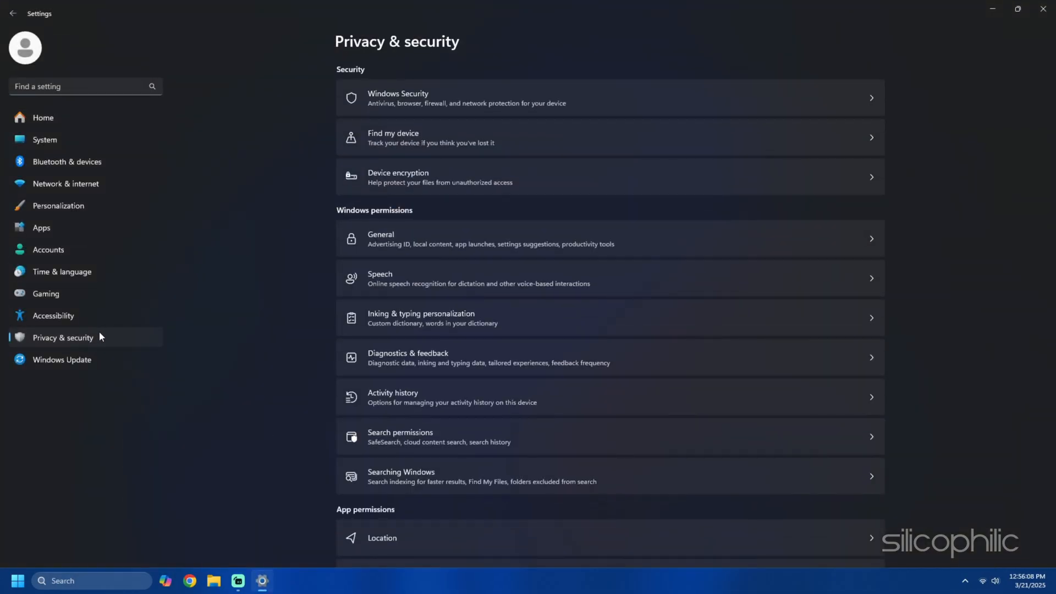
{"action": "mouse_move", "coordinate": [746, 364]}
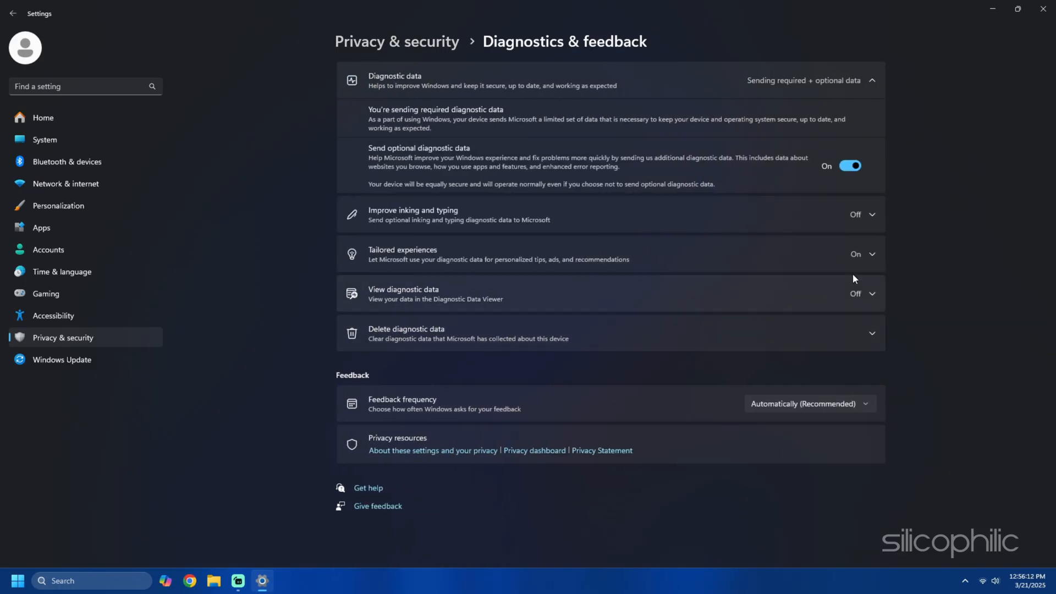
{"action": "left_click", "coordinate": [871, 254]}
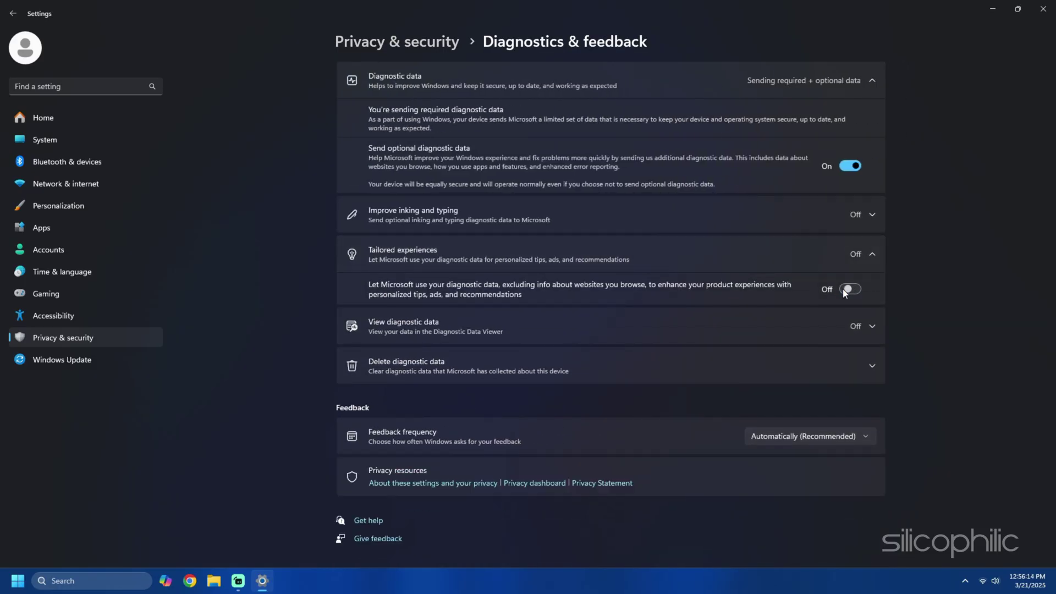